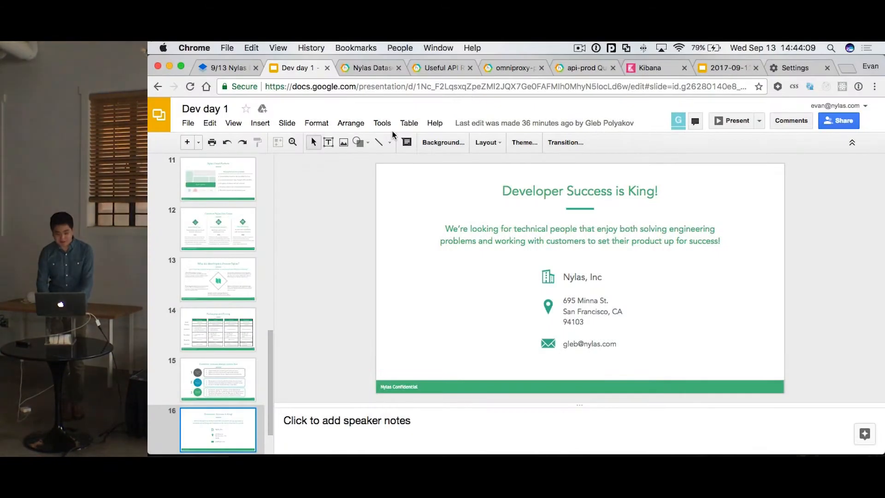
Open the Useful API Response playlist and scroll through the omniproxy-prod and api-prod charts
click(369, 67)
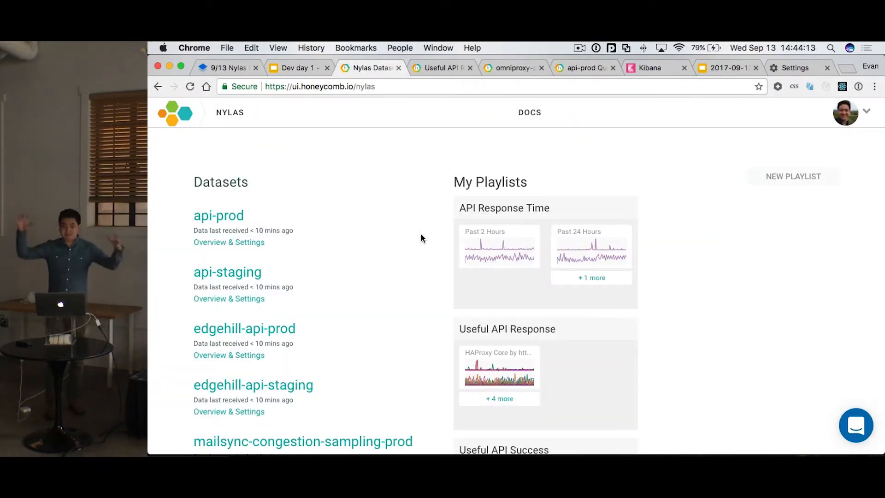
click(443, 68)
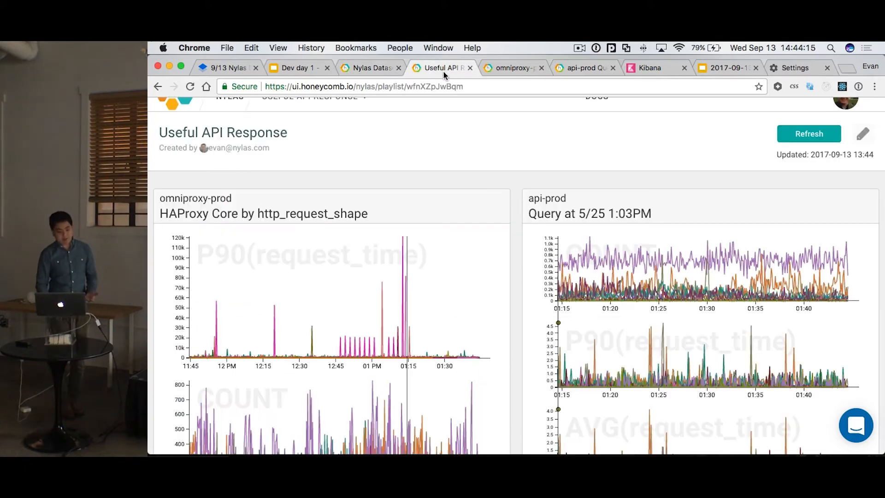
scroll(down, 3)
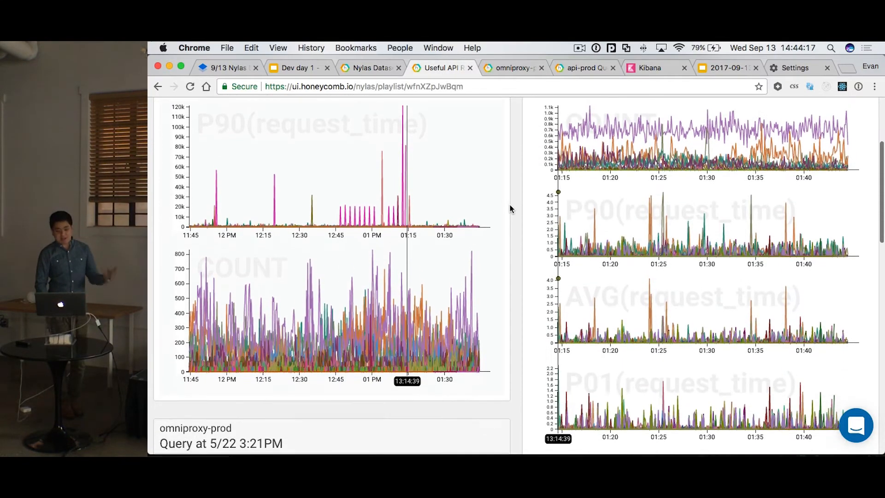
scroll(down, 3)
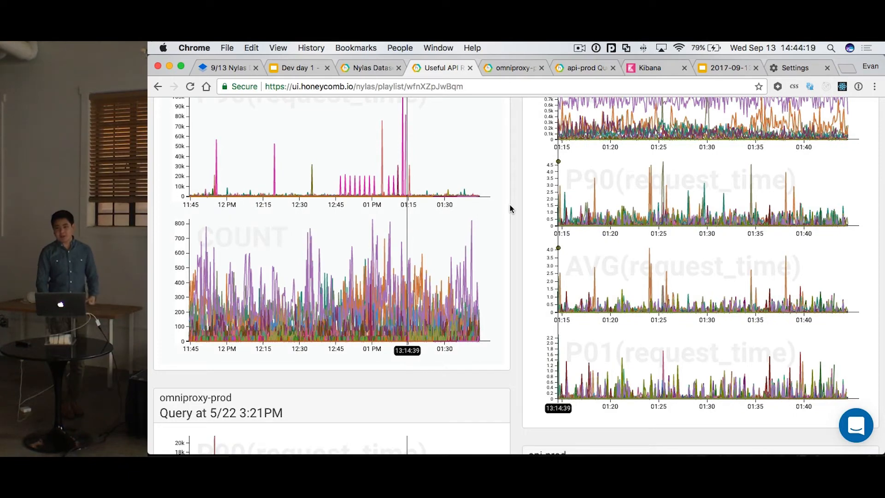
View the omniproxy-prod query's filters and its P90 request time and COUNT graphs
click(511, 67)
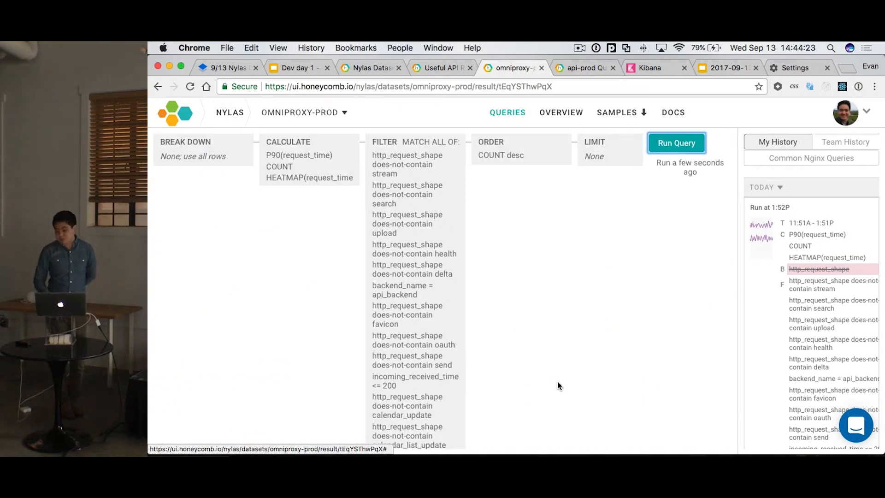
click(676, 143)
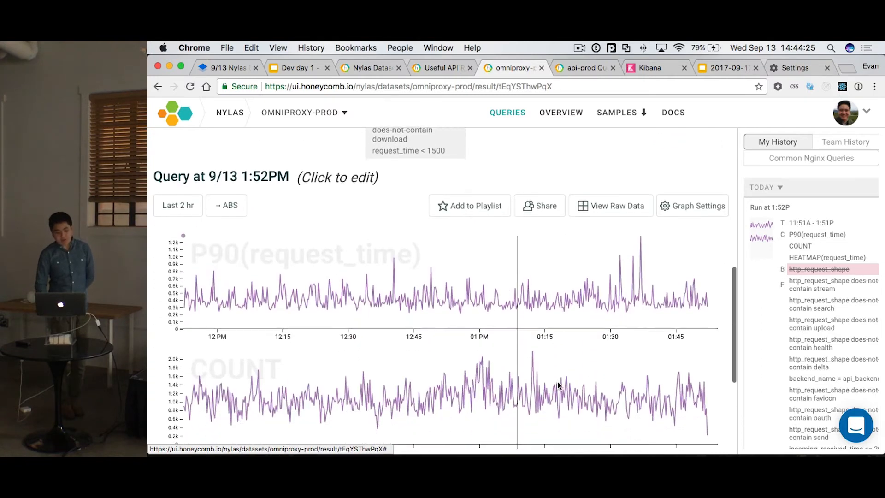
scroll(down, 3)
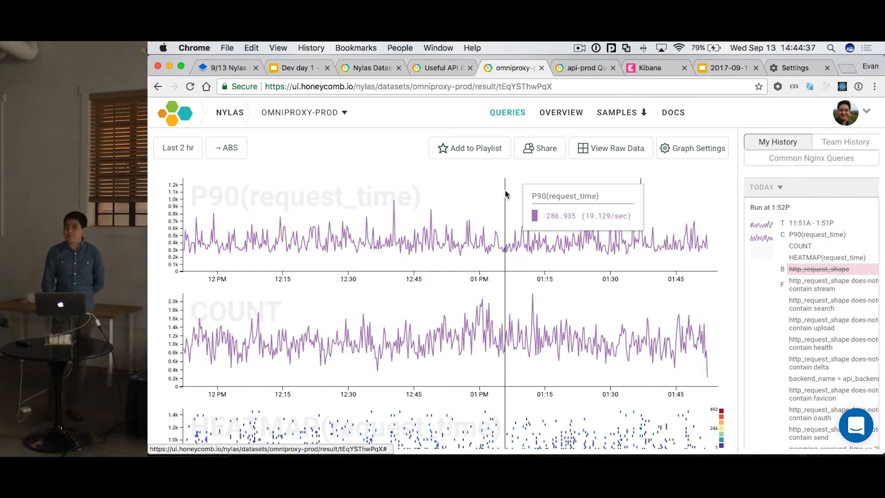
scroll(down, 3)
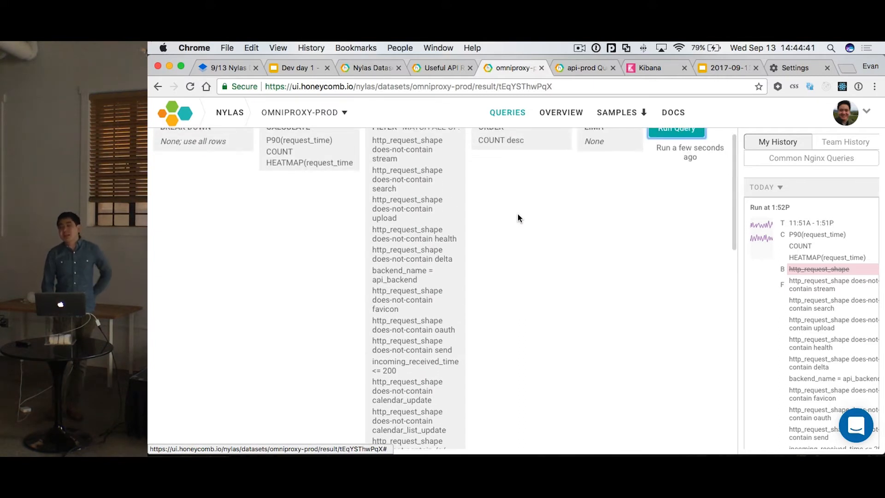
mouse_move(411, 157)
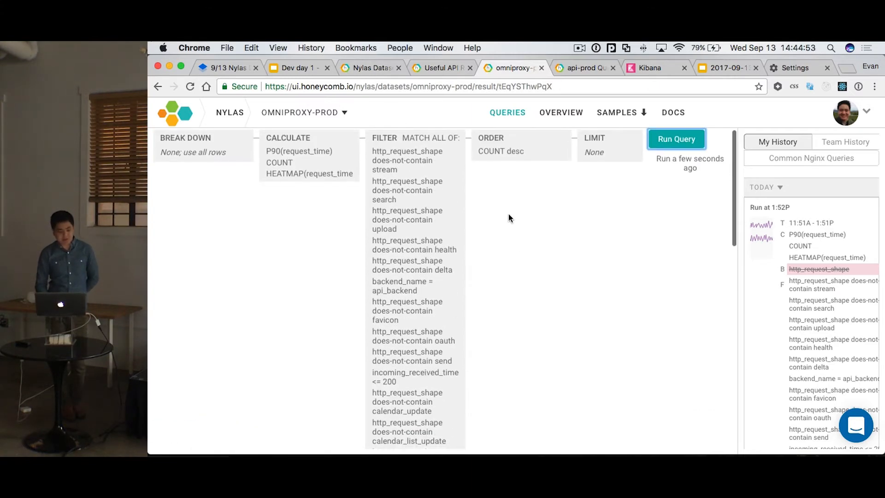
click(676, 139)
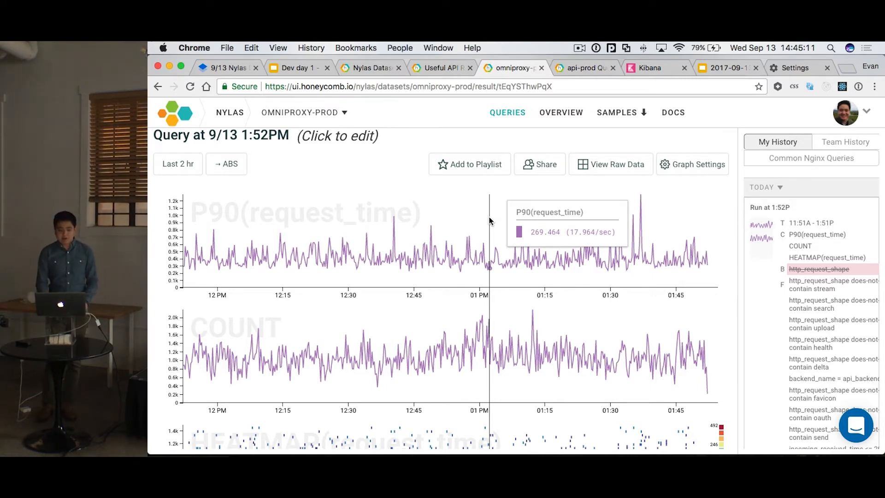
Edit the omniproxy-prod query to group results by http_request_shape
click(337, 136)
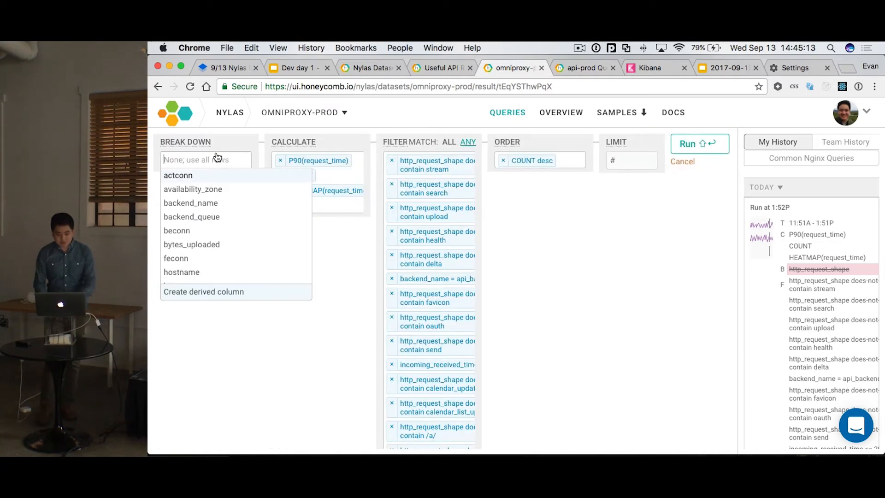
text(http)
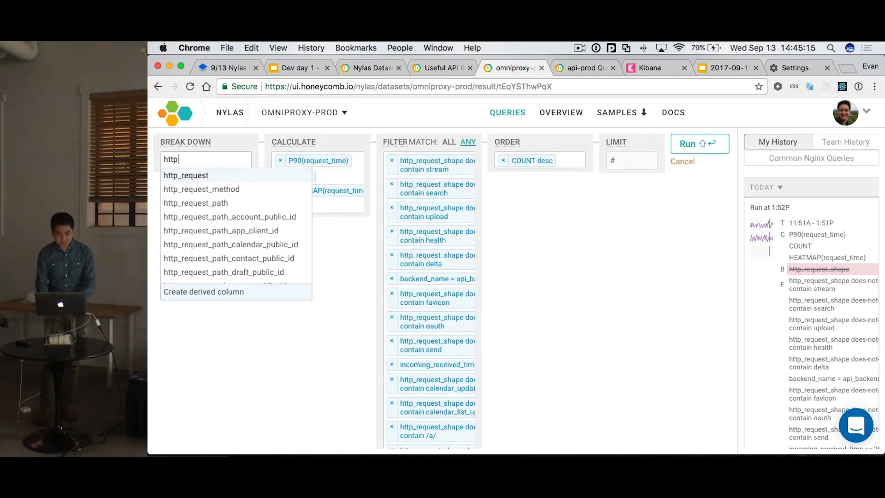
click(186, 176)
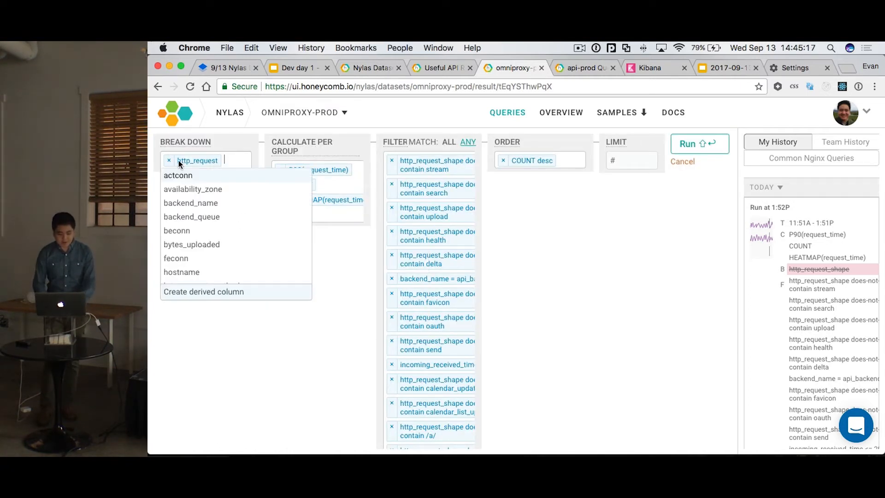
text(http)
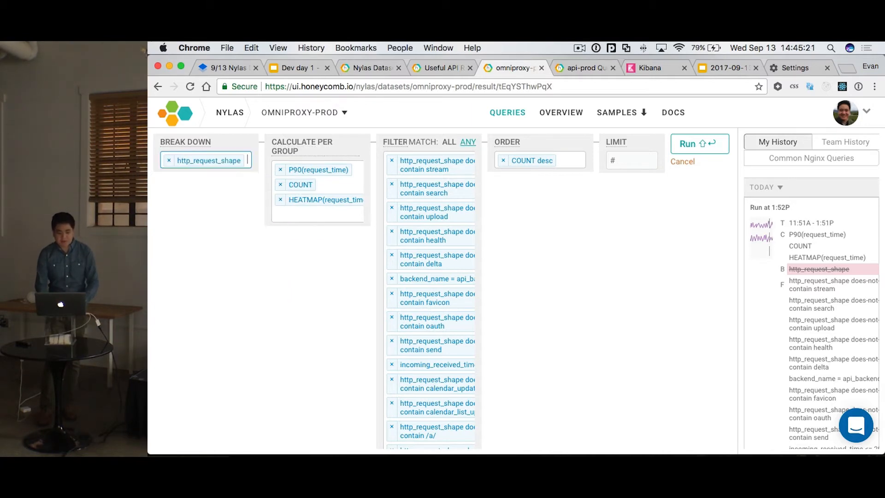
click(700, 144)
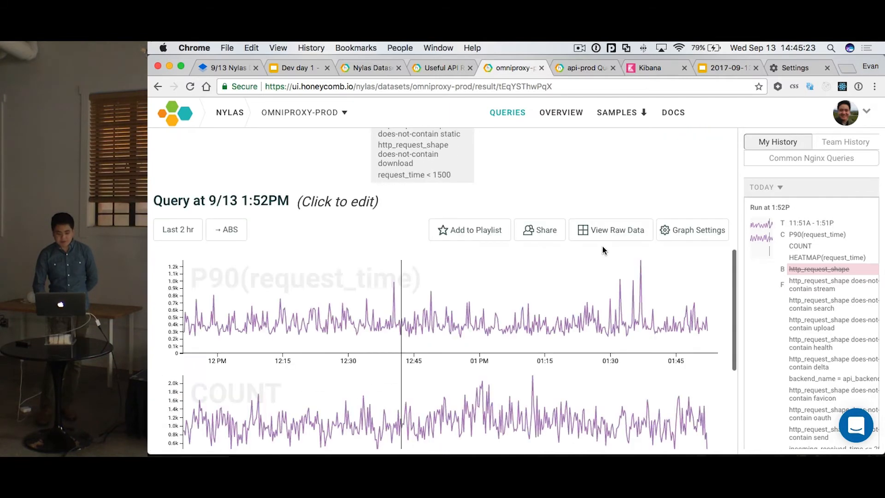
click(819, 268)
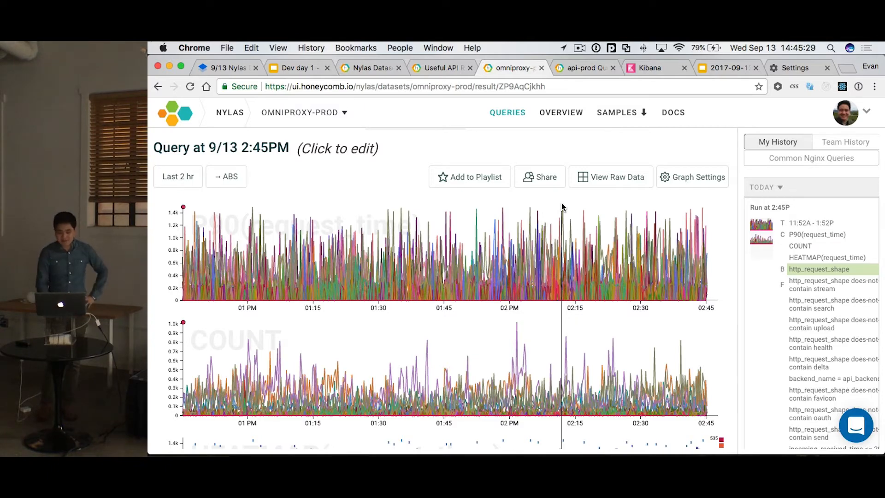
scroll(down, 3)
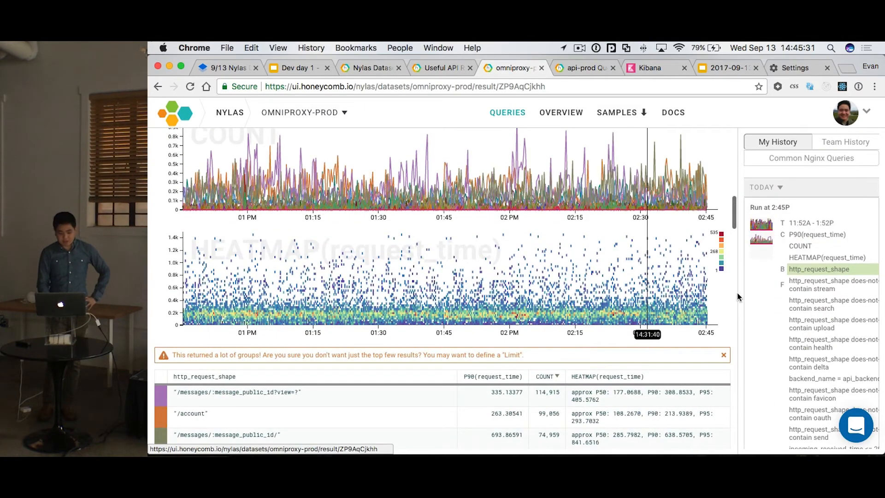
scroll(down, 3)
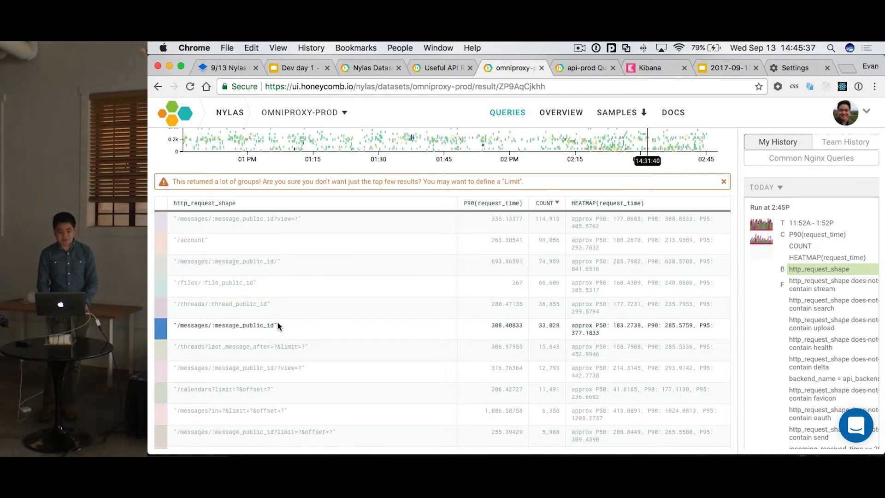
mouse_move(276, 339)
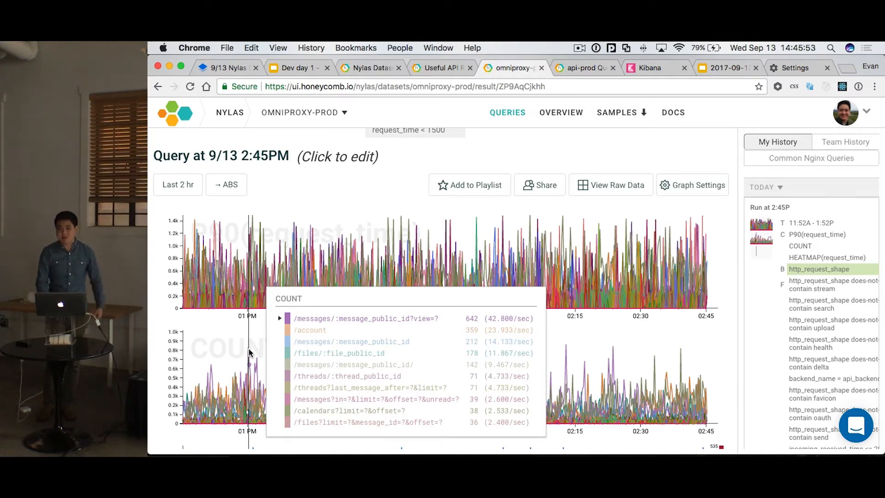
Scroll down to the heatmap and per-shape breakdown table for /messages/:message_public_id/
scroll(down, 3)
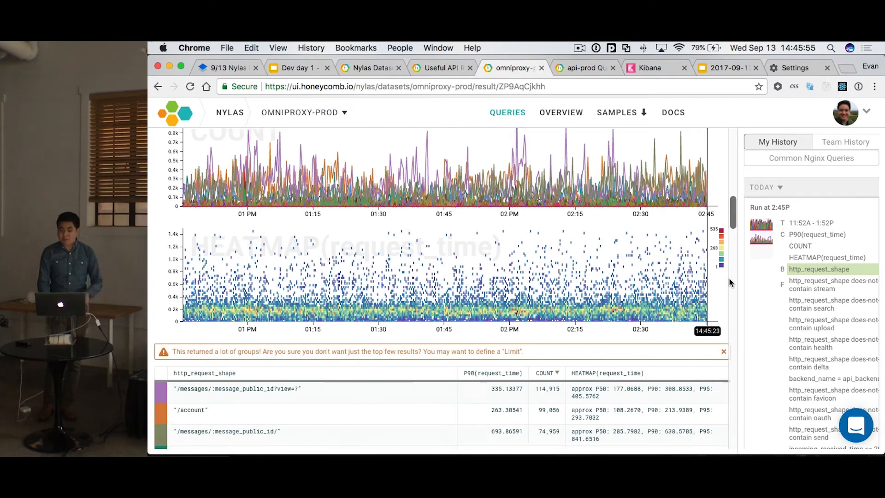
scroll(down, 3)
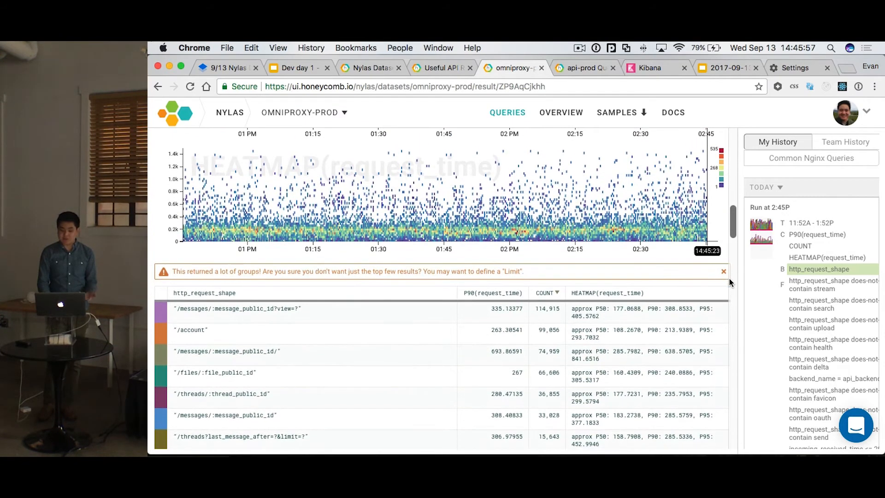
mouse_move(305, 226)
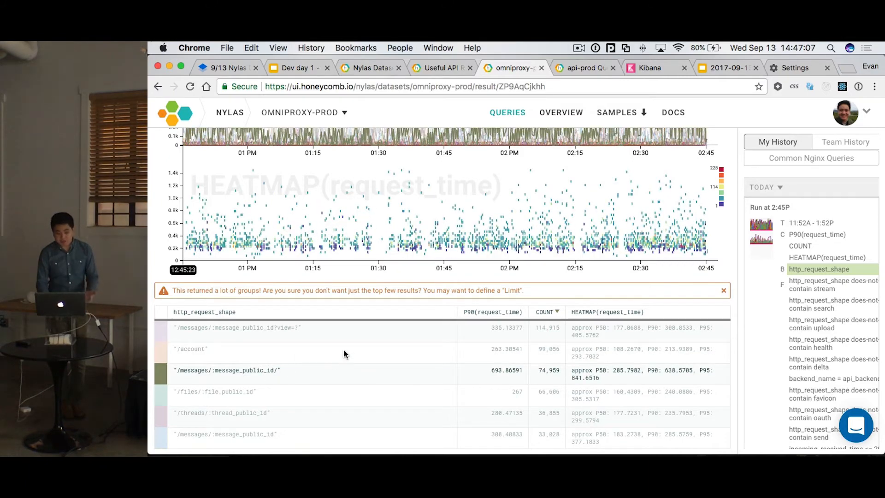
Switch over to the Kibana logs on the api-* index
click(650, 67)
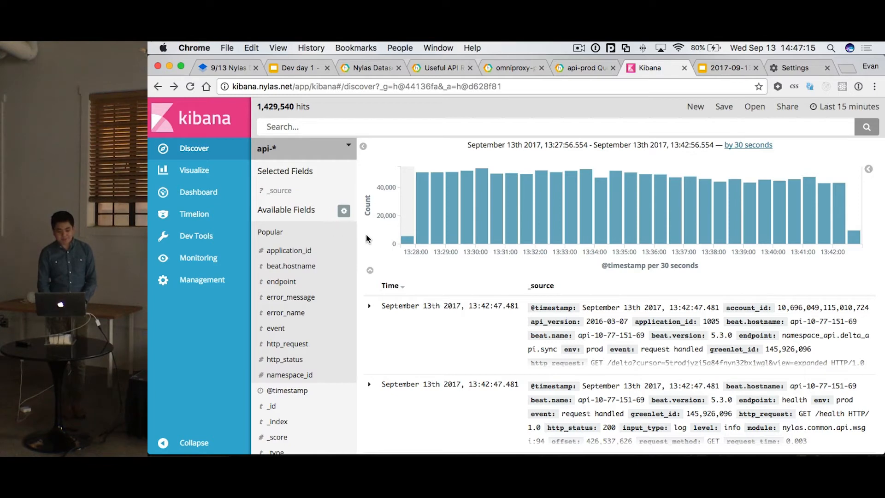
mouse_move(452, 67)
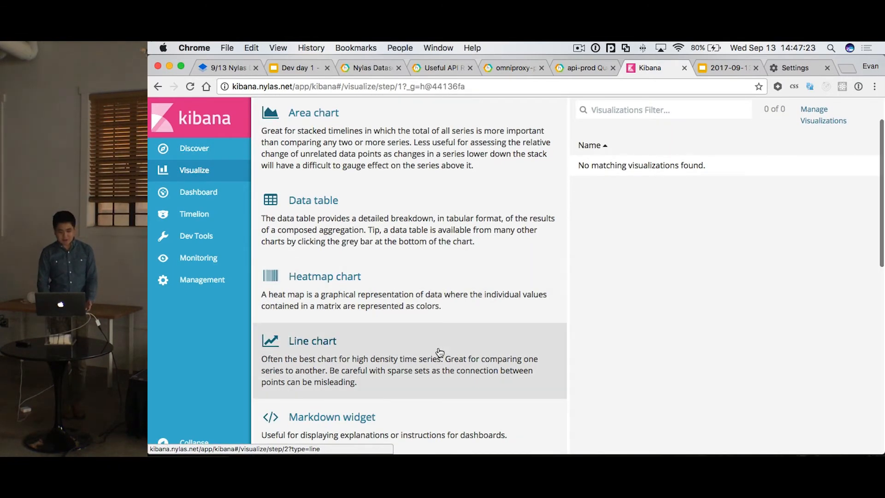
Create a line chart with a second Count metric and a Histogram X-axis bucket
click(313, 340)
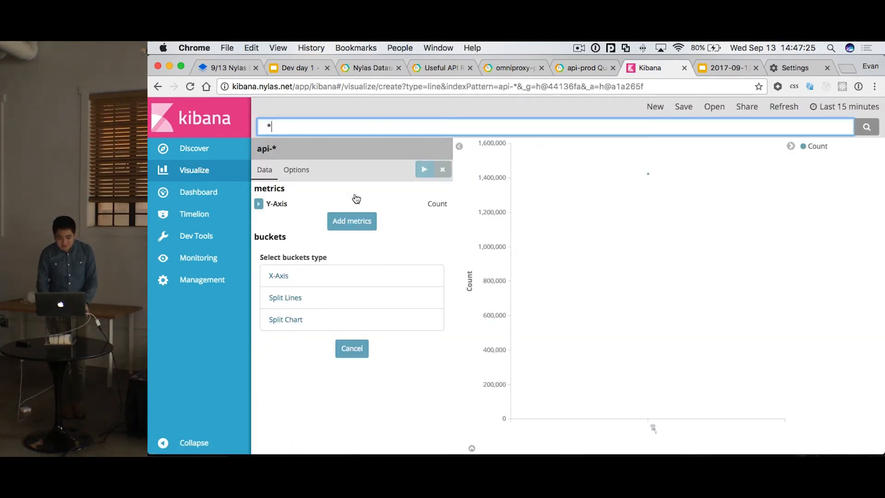
click(352, 220)
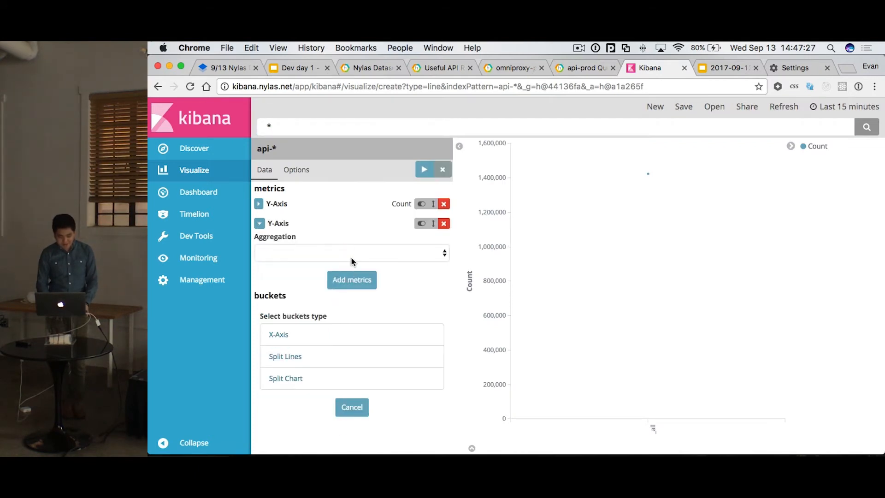
click(351, 253)
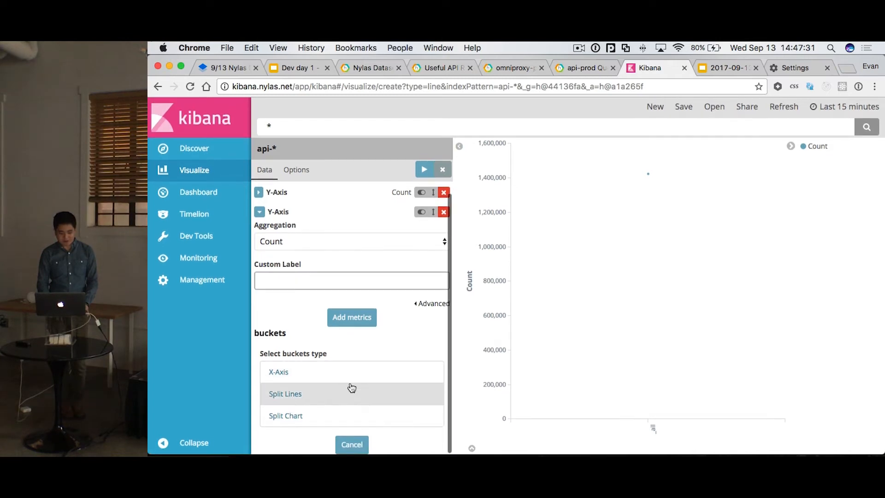
click(278, 372)
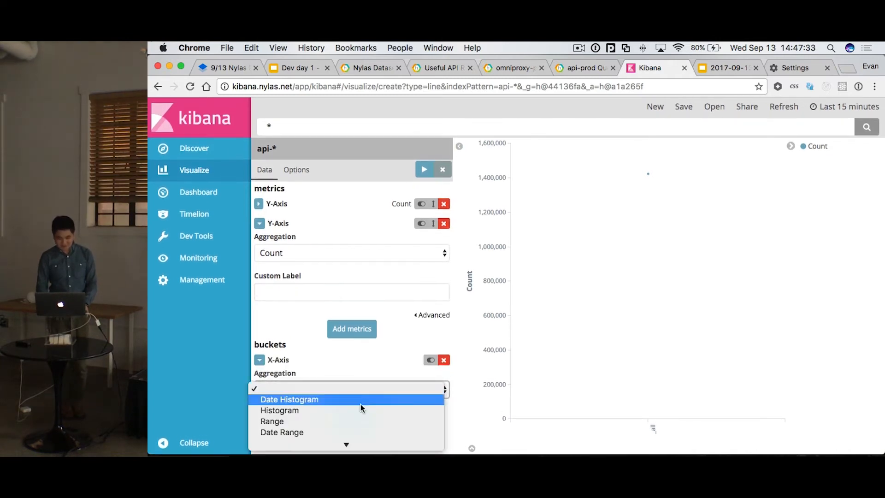
click(280, 409)
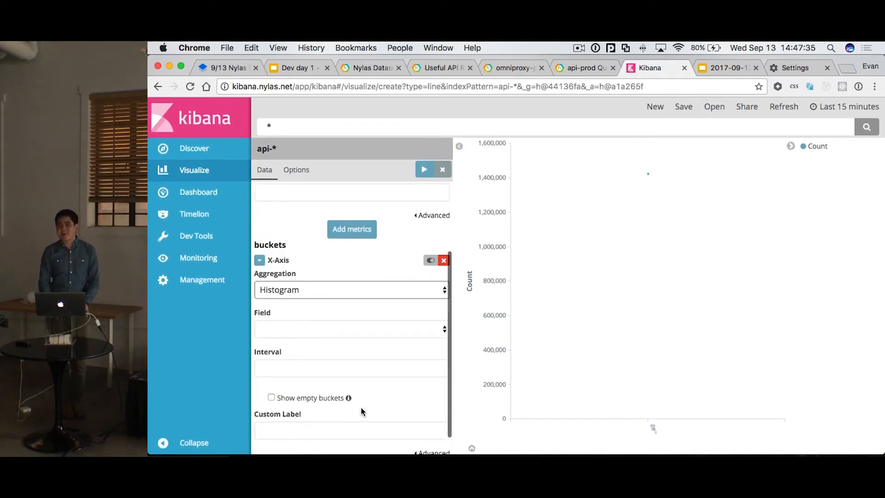
click(513, 68)
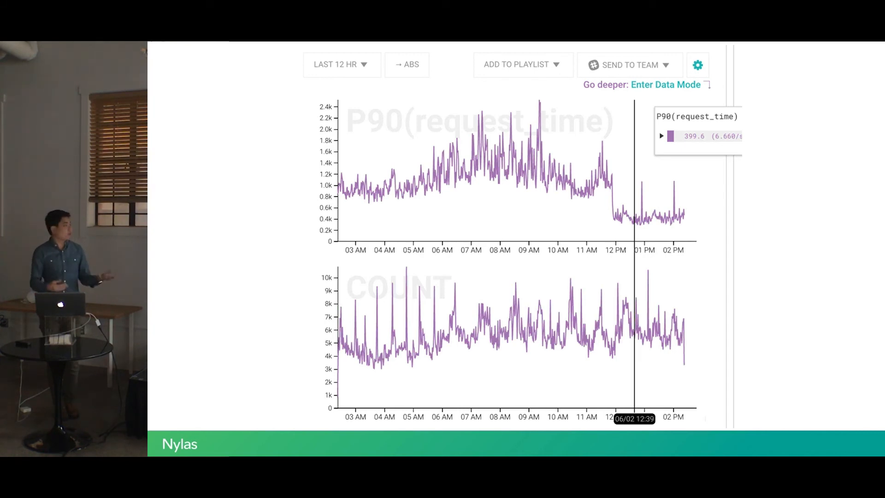
Return to the omniproxy-prod results grouped by http_request_shape
click(341, 63)
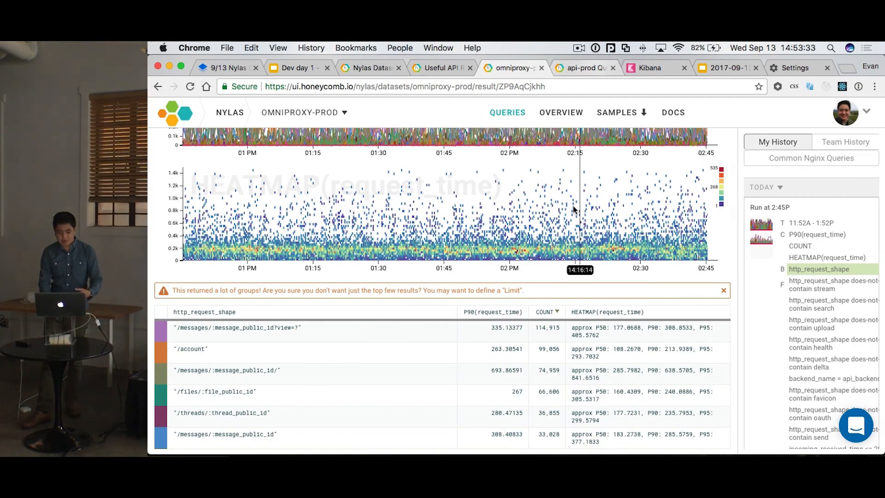
mouse_move(373, 235)
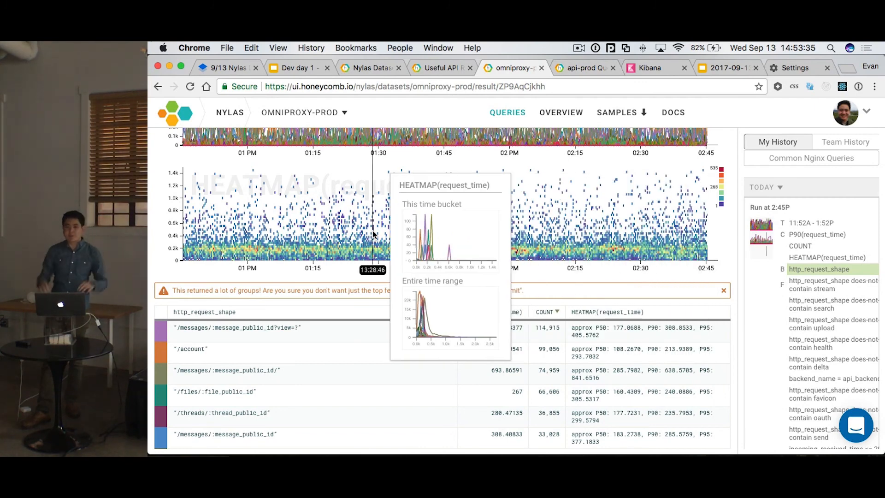